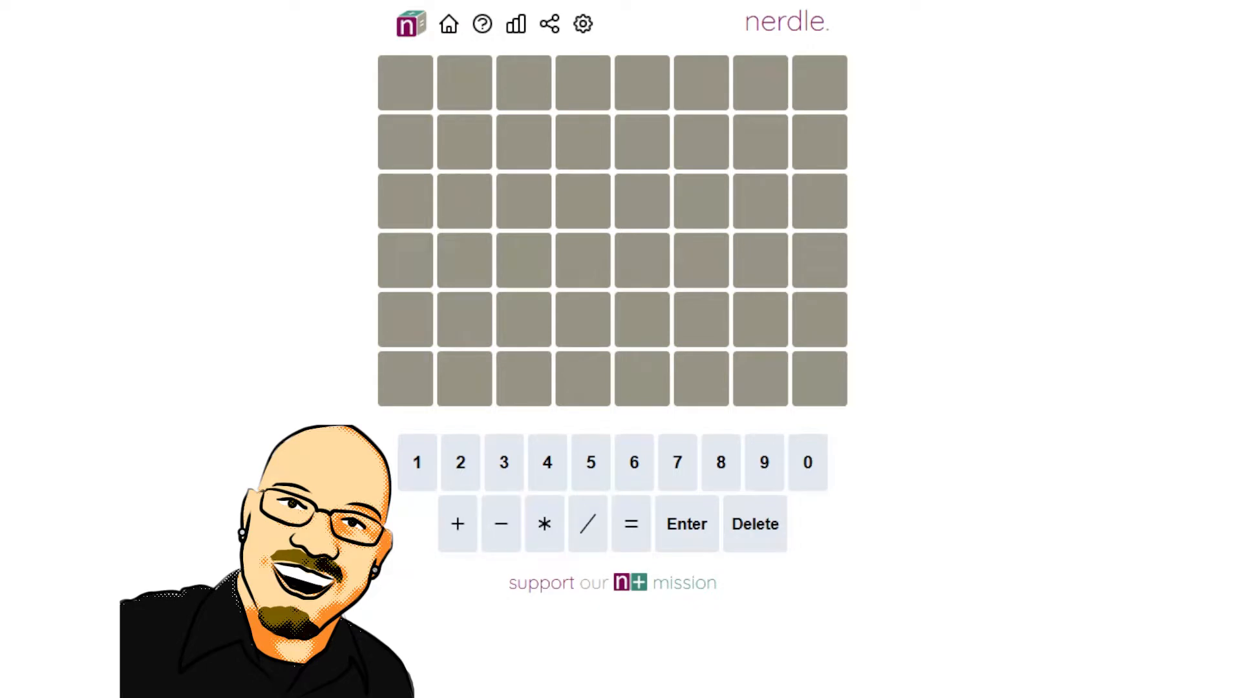
- Submit 3*4+0=12 as the first guess; only the 4 and the = come back coloured
click(503, 463)
text(3*4+0=12)
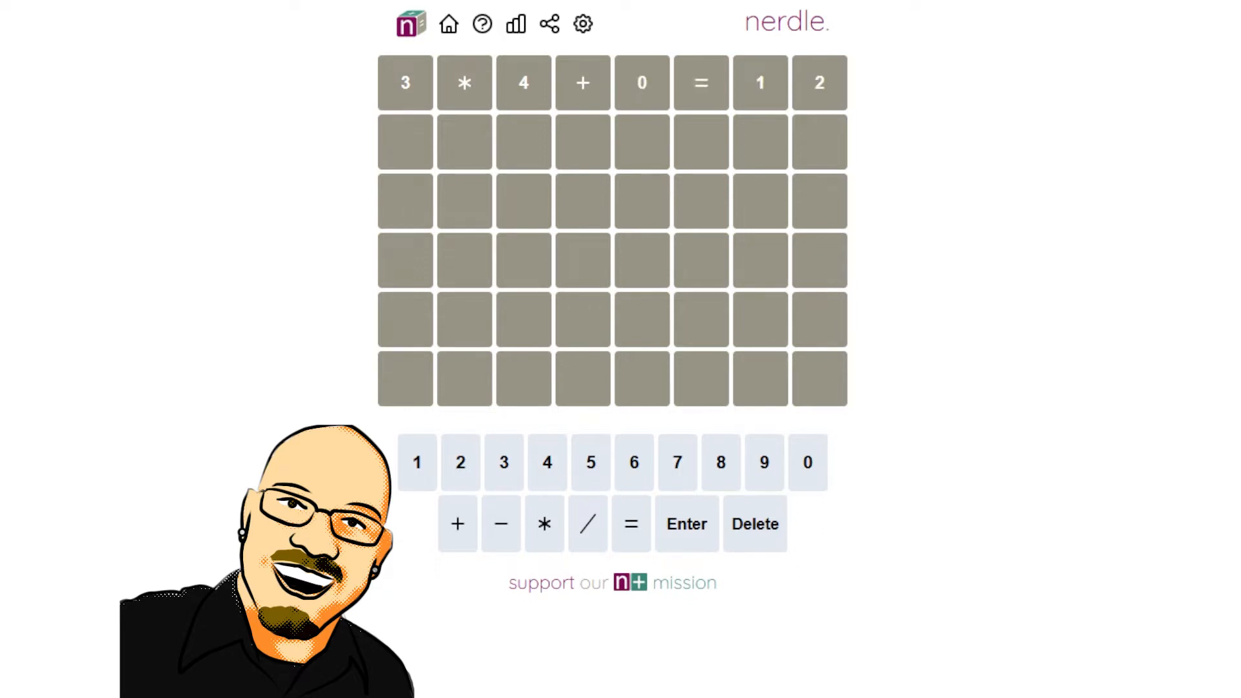
click(685, 524)
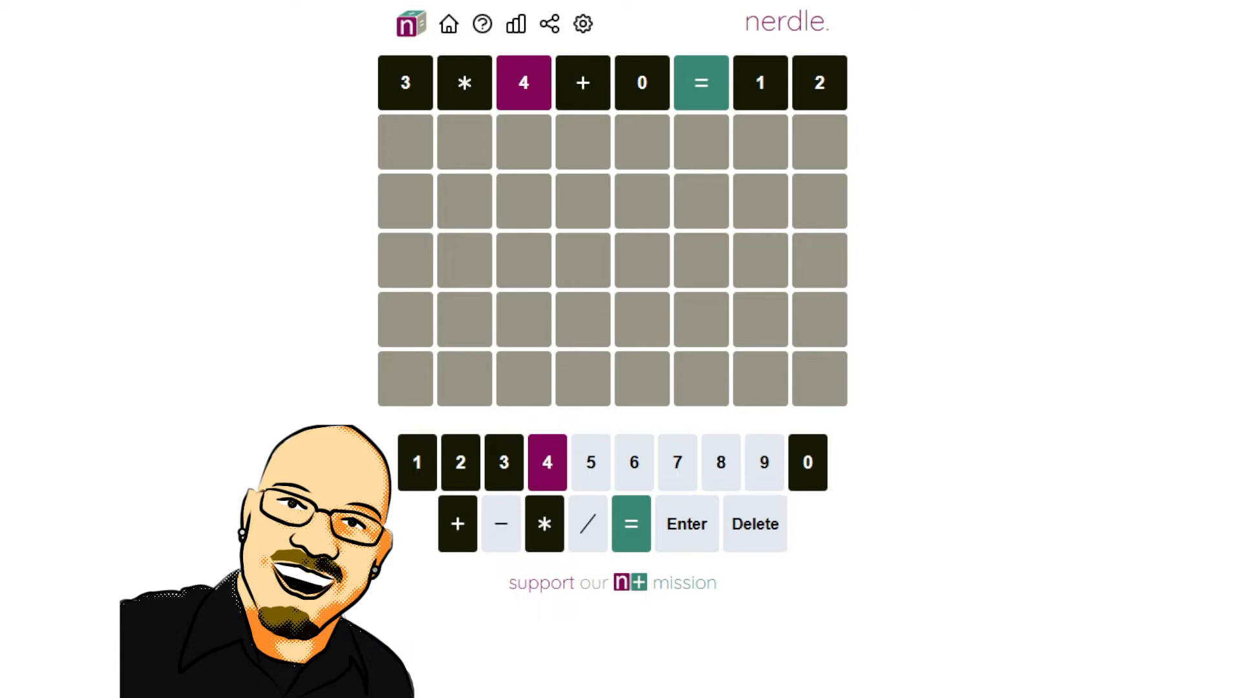
- Enter 98-45, correct it to 98-44=54, and submit as the second guess
click(720, 463)
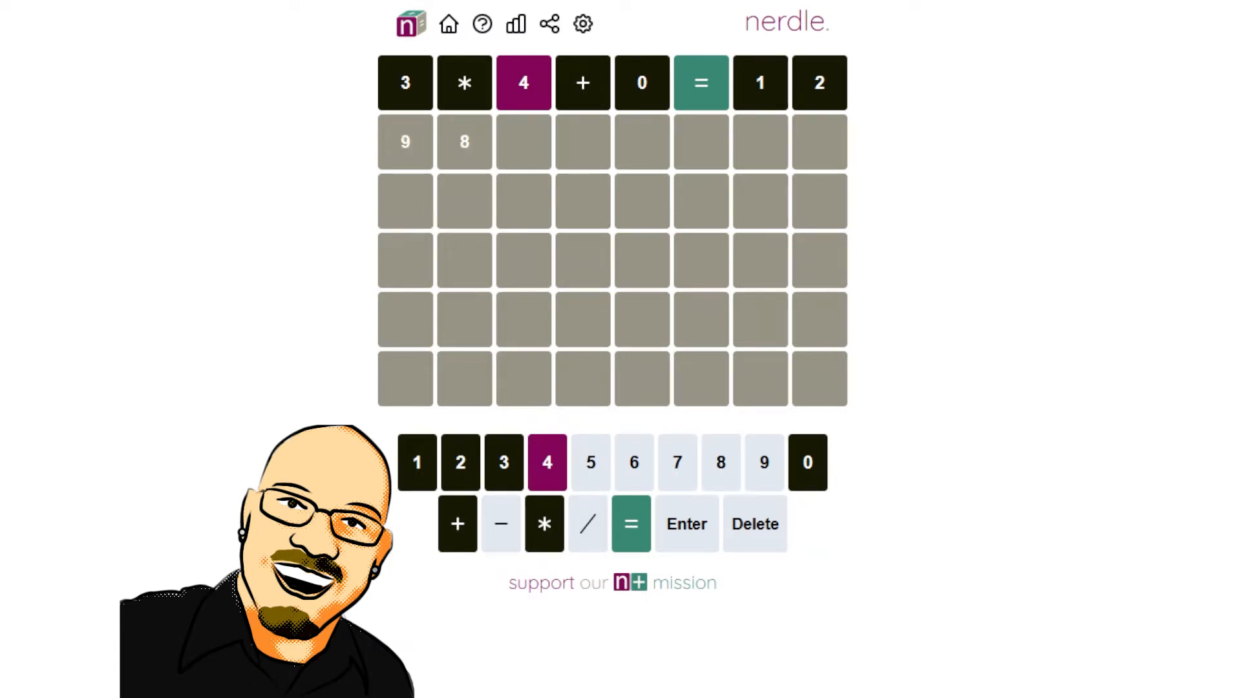
click(502, 524)
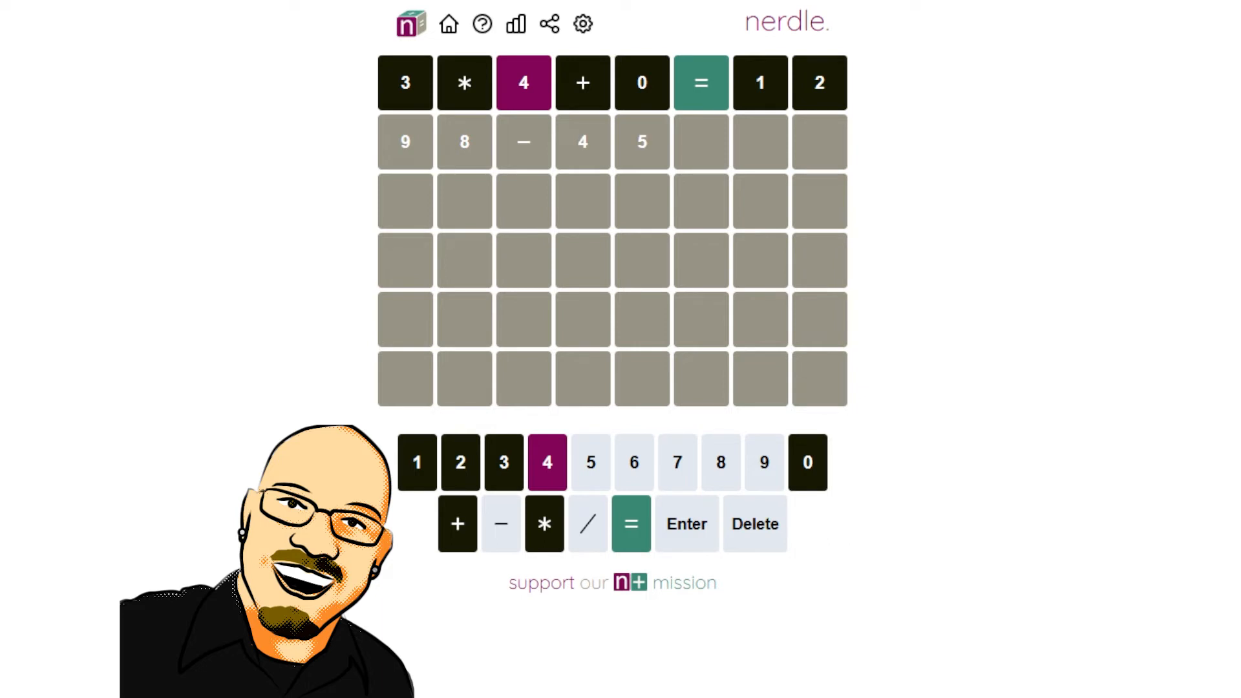
click(754, 524)
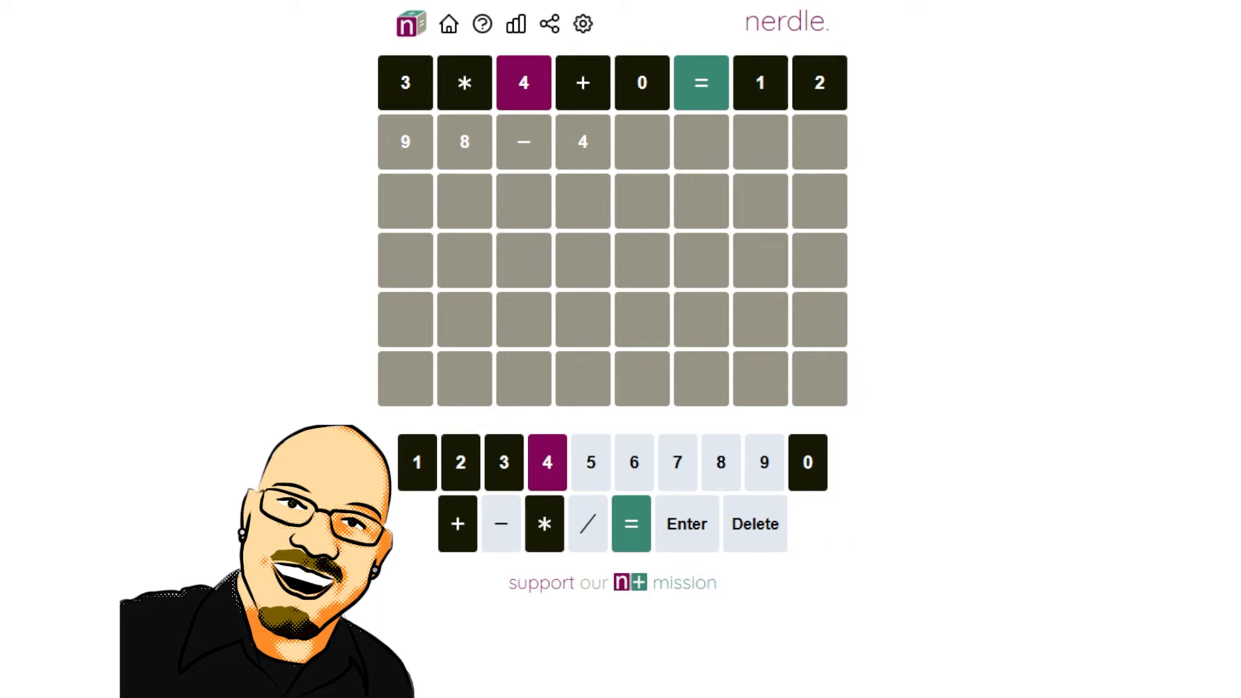
click(754, 524)
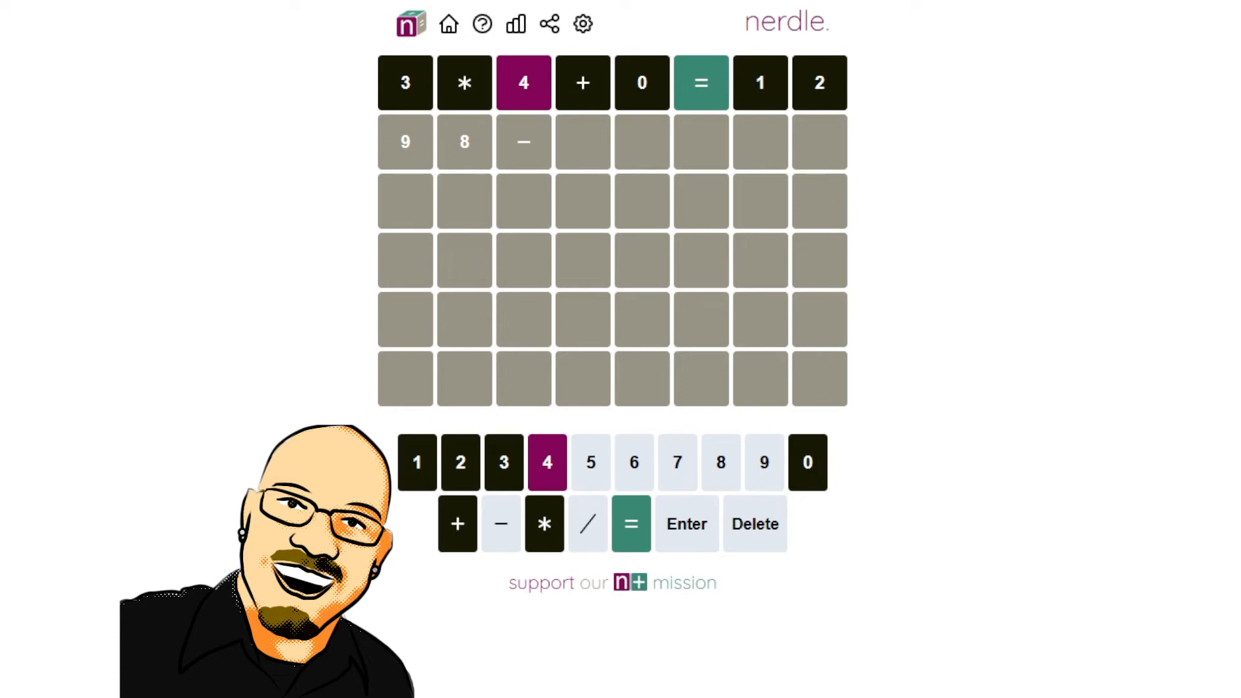
click(546, 463)
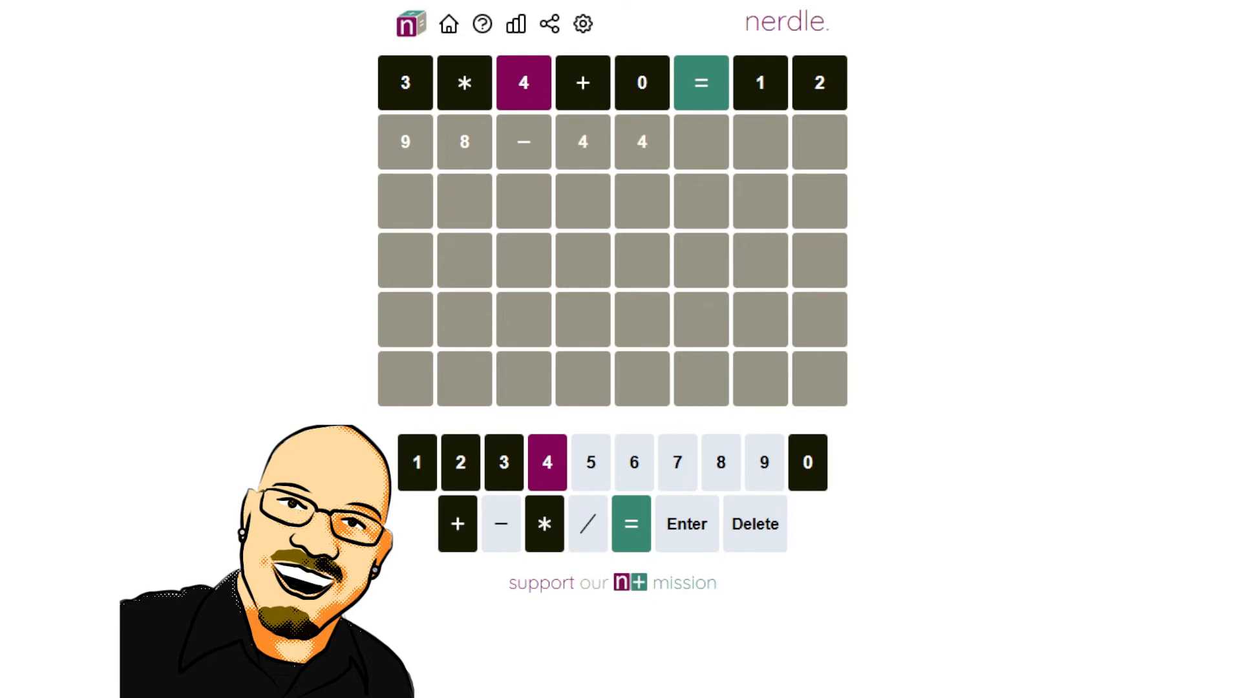
click(631, 524)
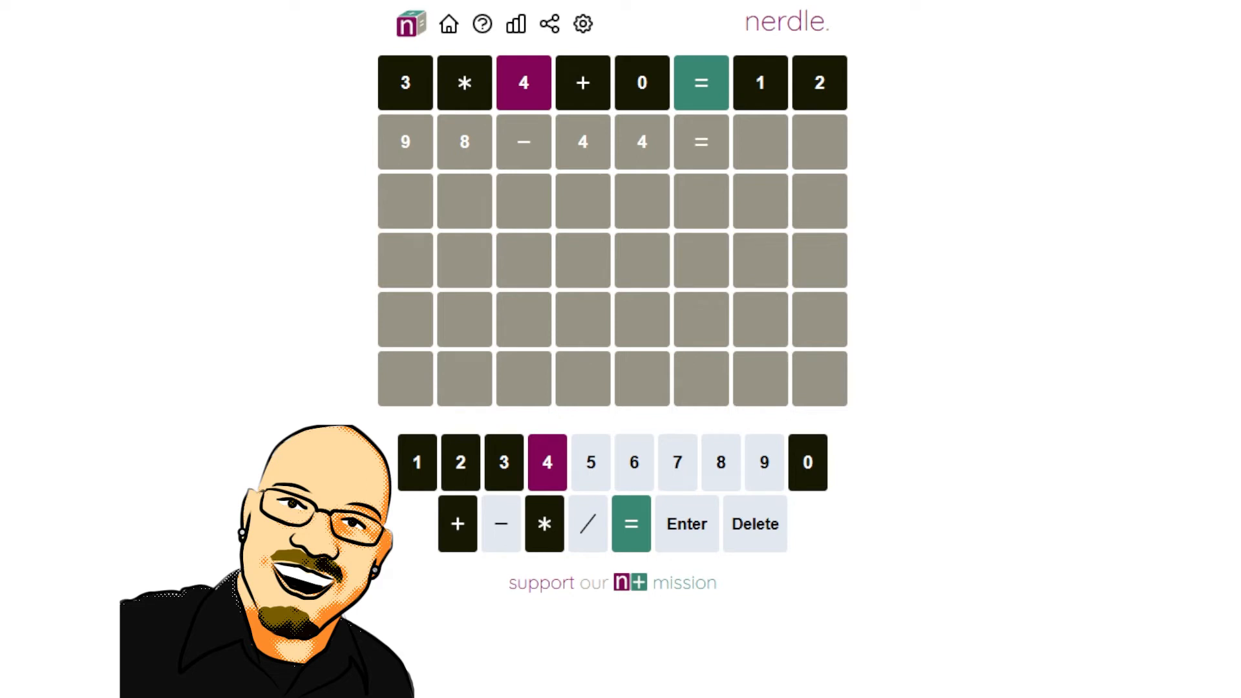
click(634, 462)
text(54)
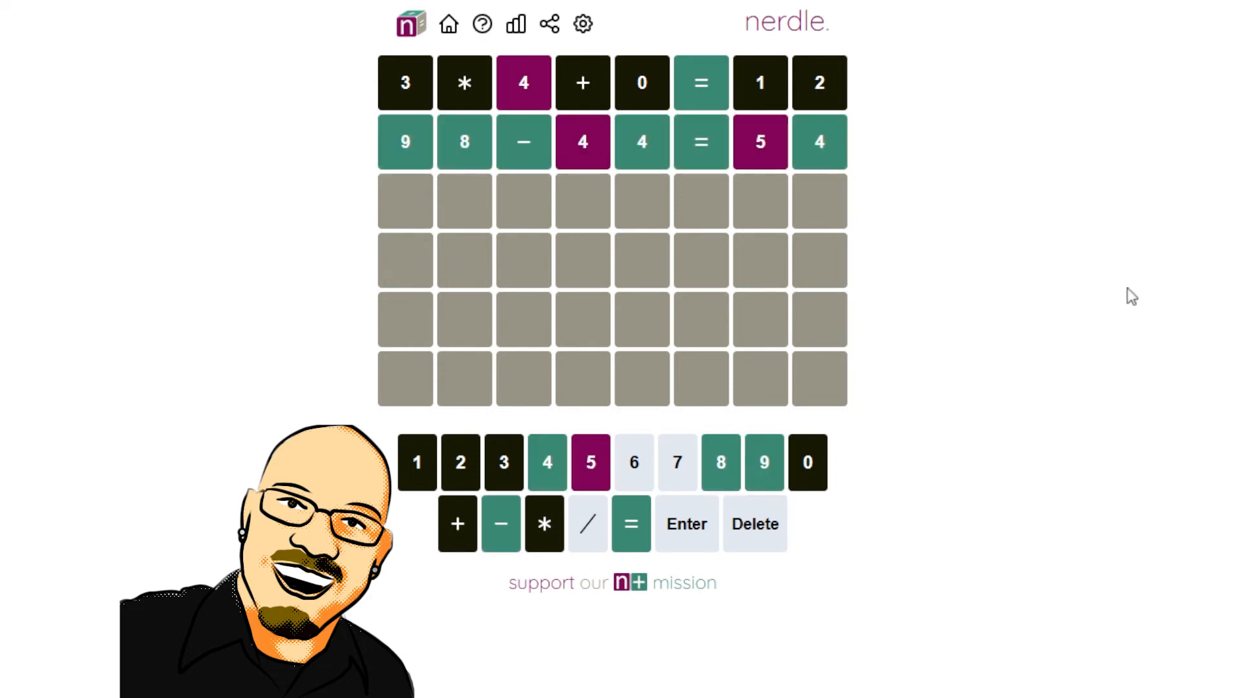
mouse_move(1014, 302)
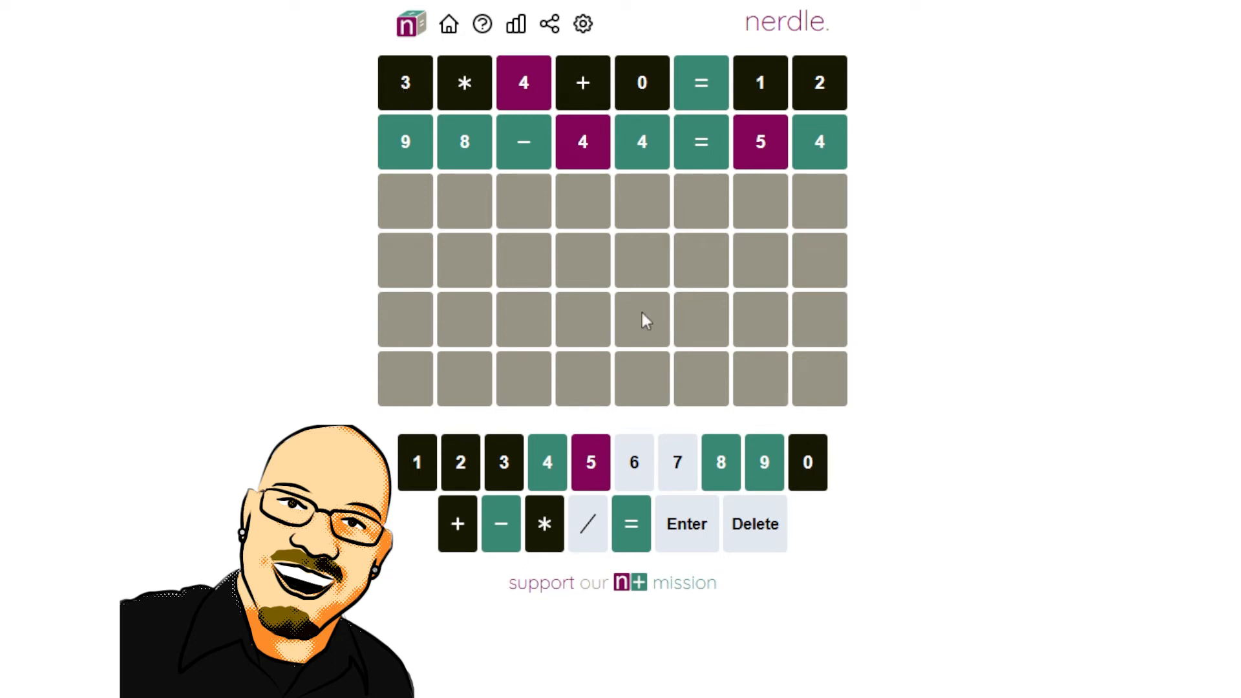
mouse_move(418, 124)
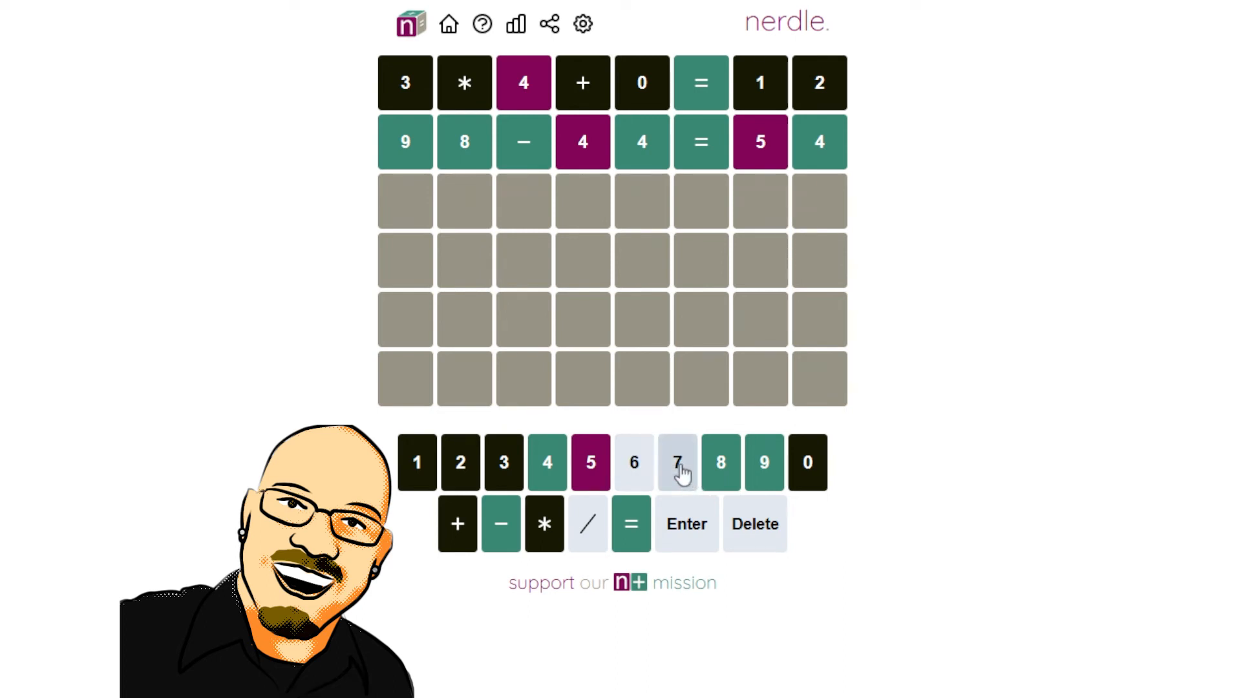
mouse_move(463, 467)
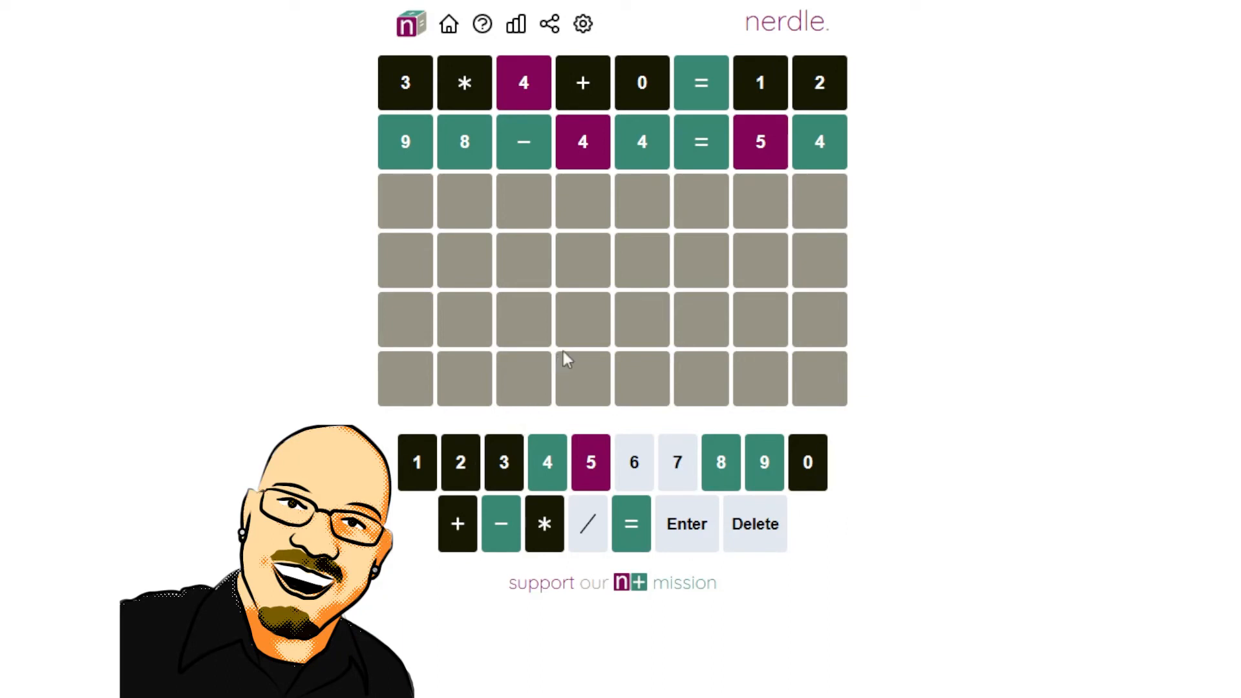
mouse_move(595, 156)
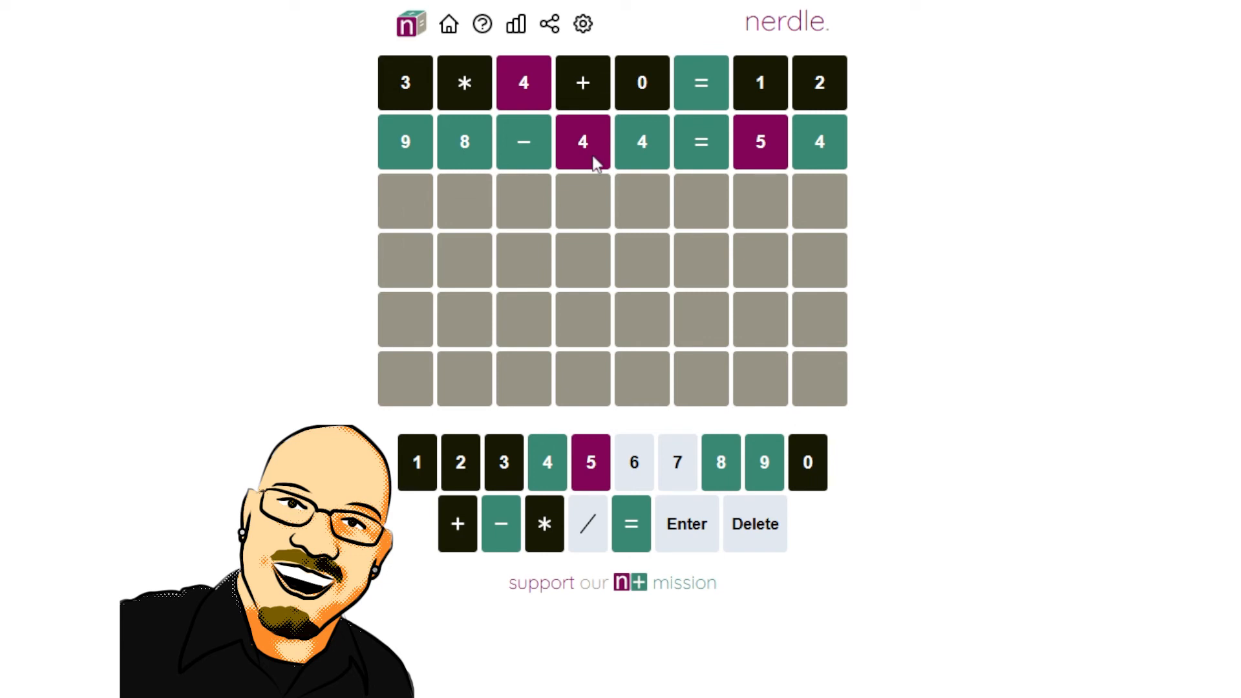
mouse_move(574, 221)
text(98-54=)
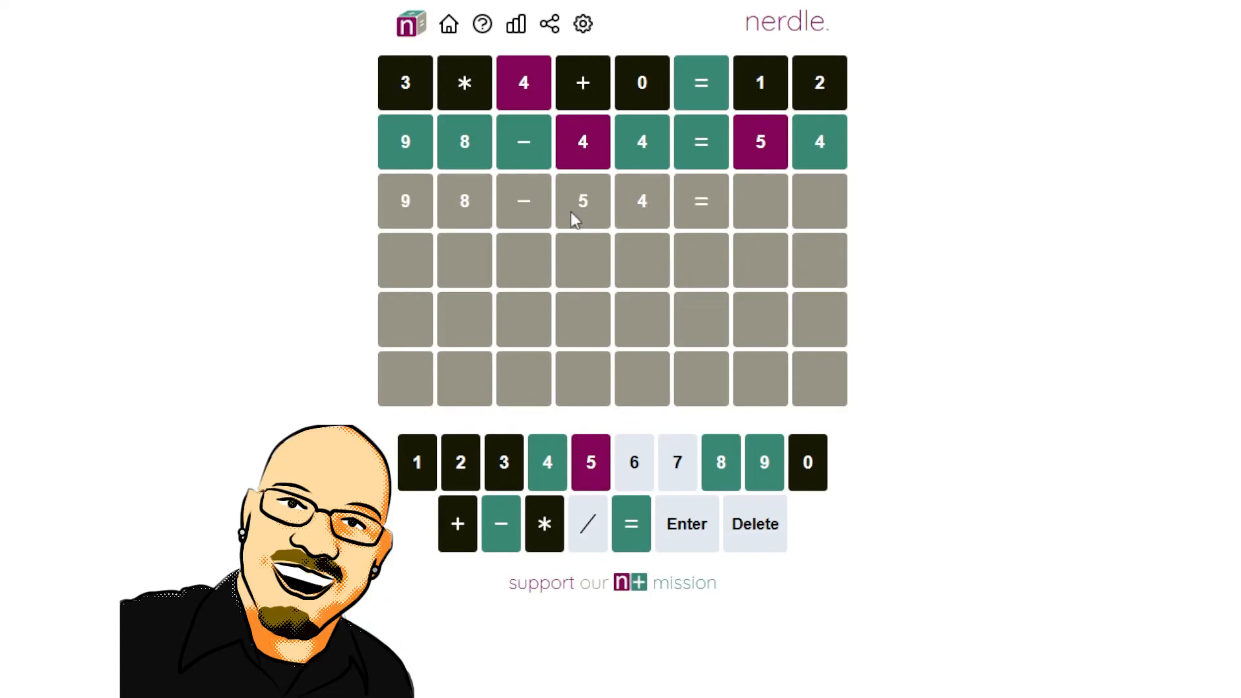
- Submit 98-54=44 as the third guess, turning the whole row green for the win
click(686, 524)
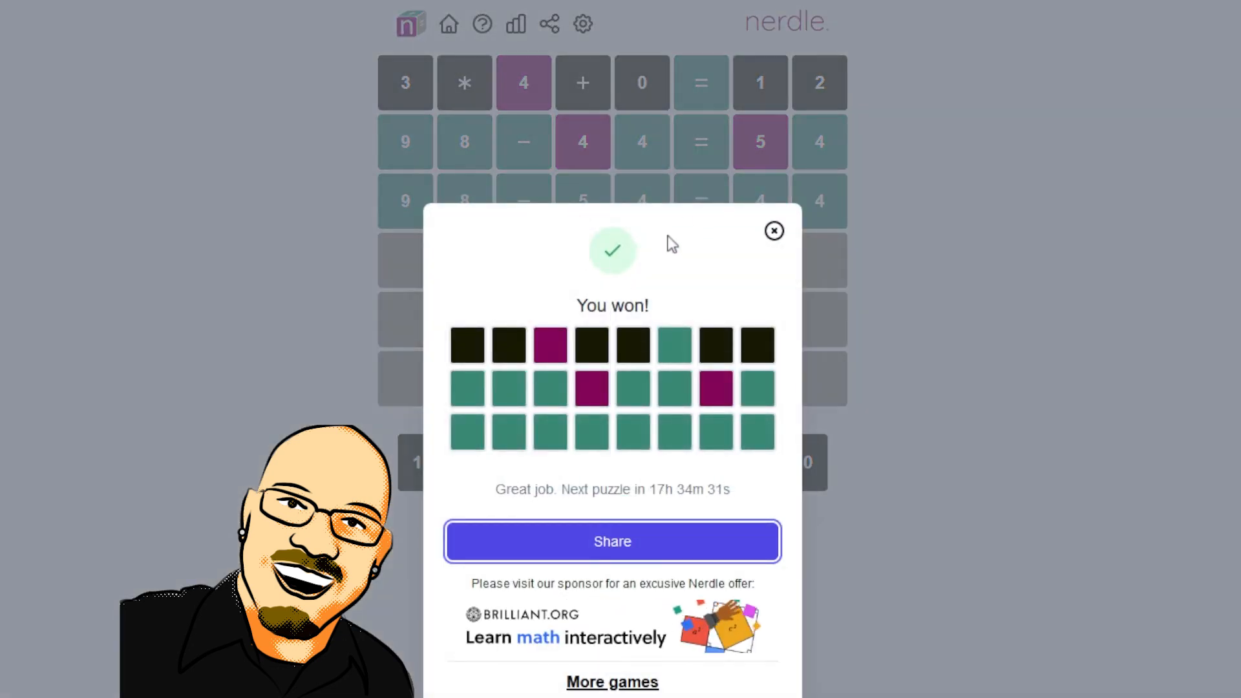
mouse_move(753, 241)
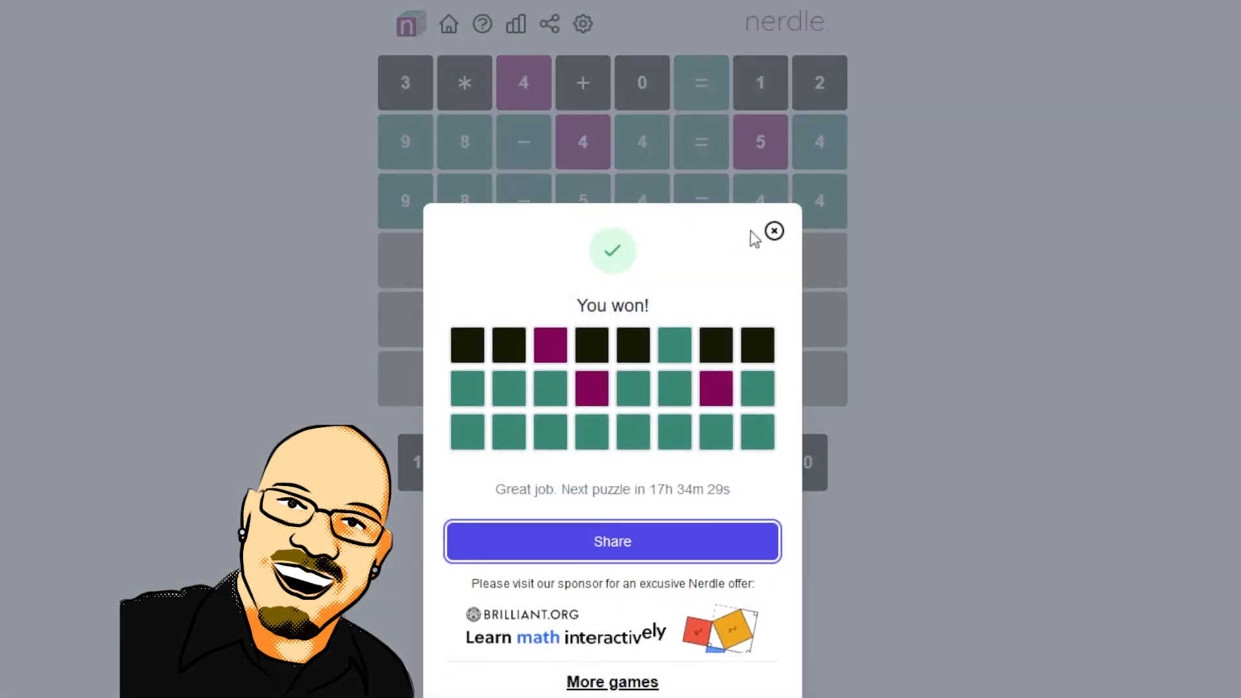